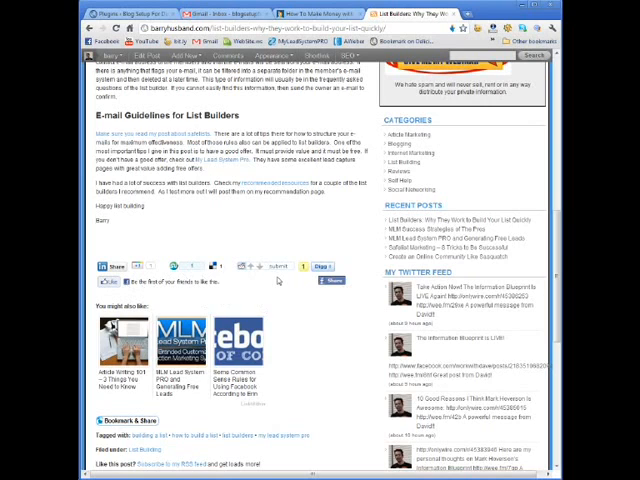
mouse_move(278, 280)
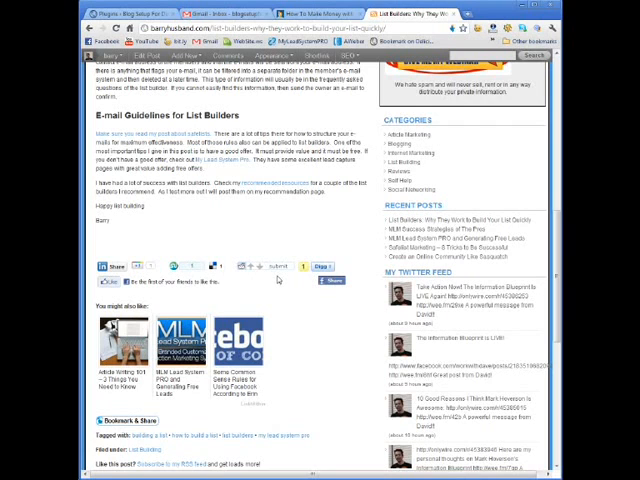
Search the plugin directory for 'digg digg'.
scroll(down, 3)
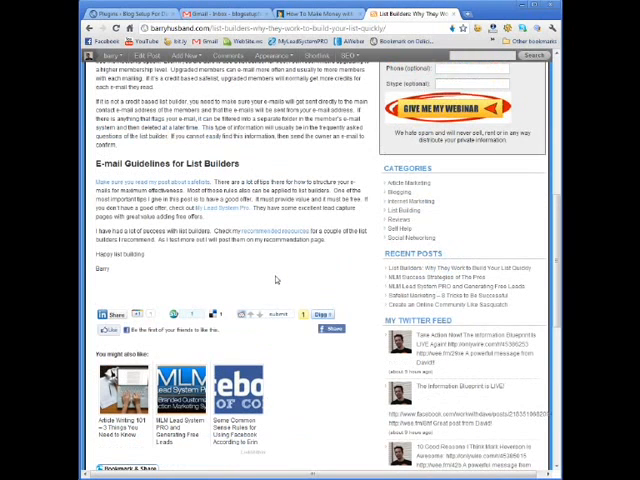
scroll(down, 3)
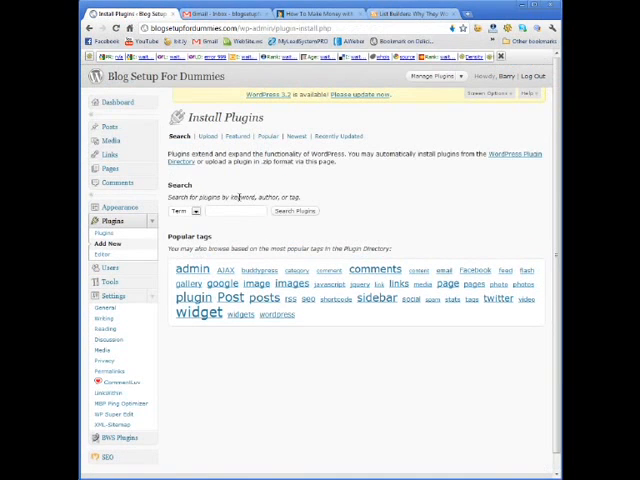
text(d)
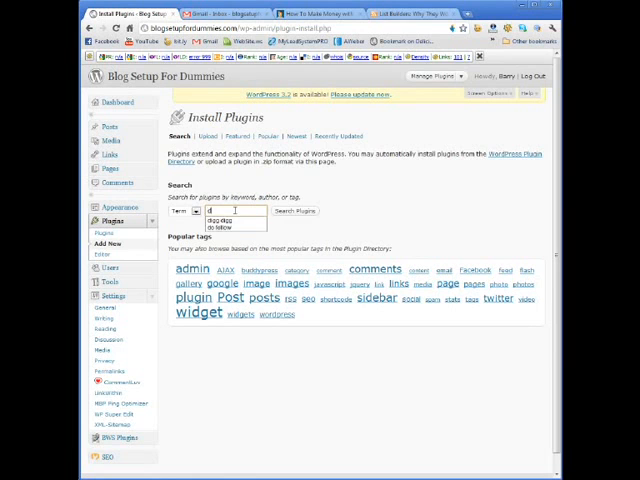
text(igg digg)
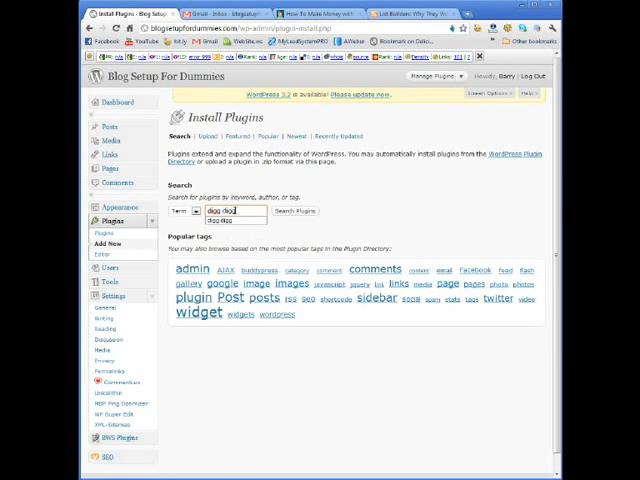
click(296, 212)
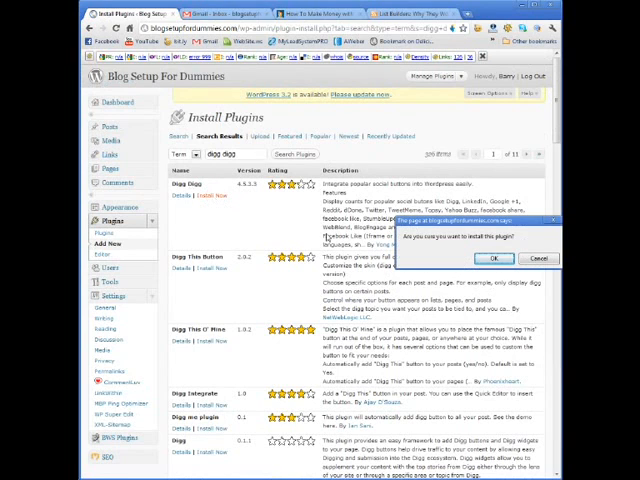
Install the Digg Digg plugin and activate it.
click(492, 258)
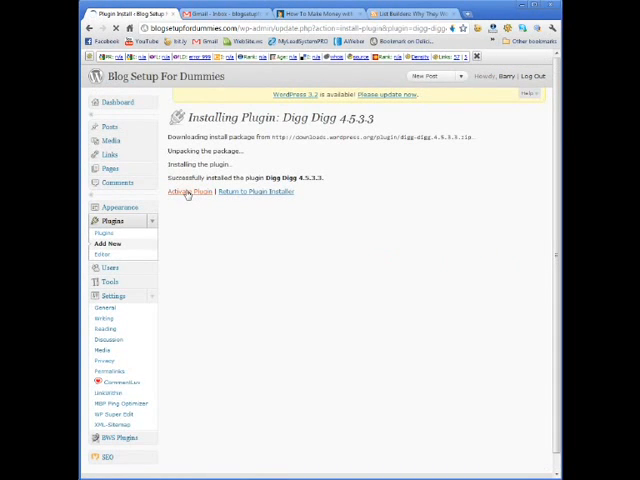
click(184, 192)
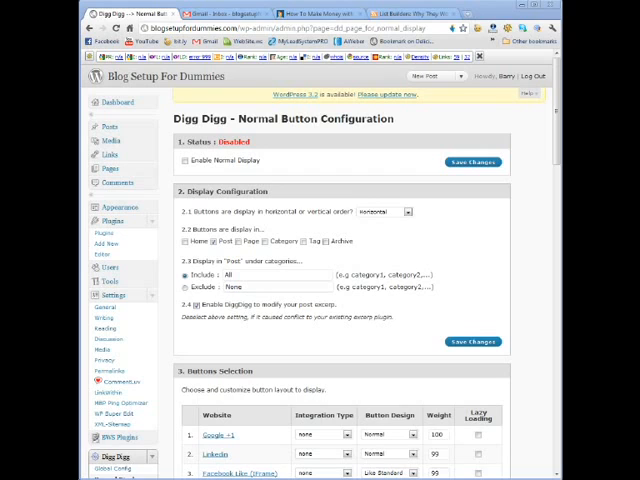
mouse_move(446, 236)
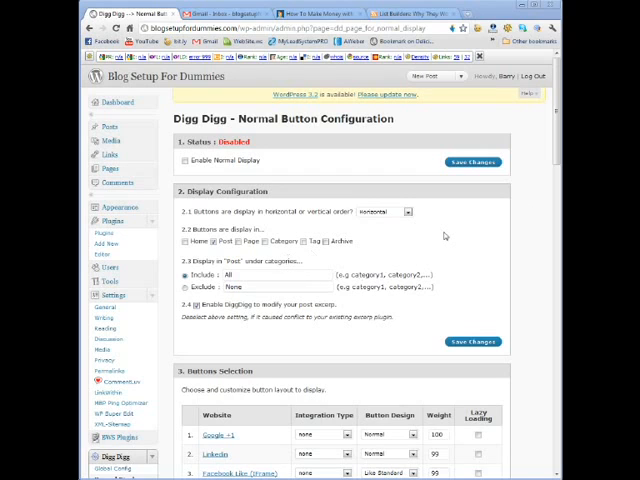
mouse_move(444, 236)
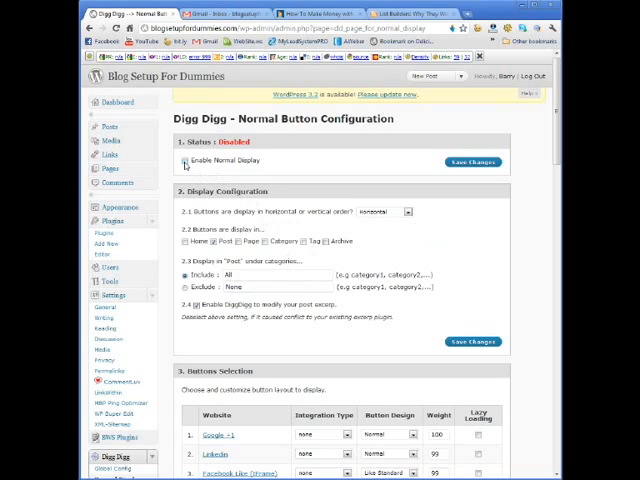
Enable Normal Display for Digg Digg and save so its status reads Enabled.
click(184, 160)
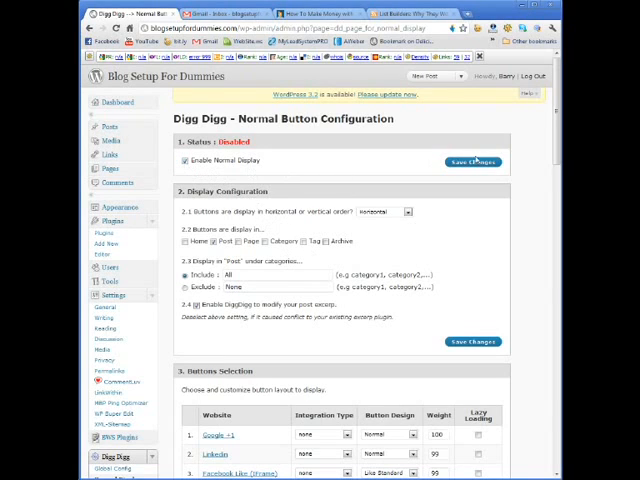
click(472, 164)
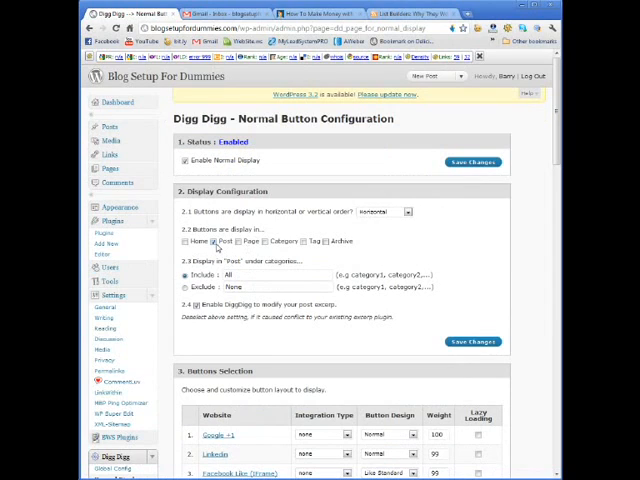
click(212, 240)
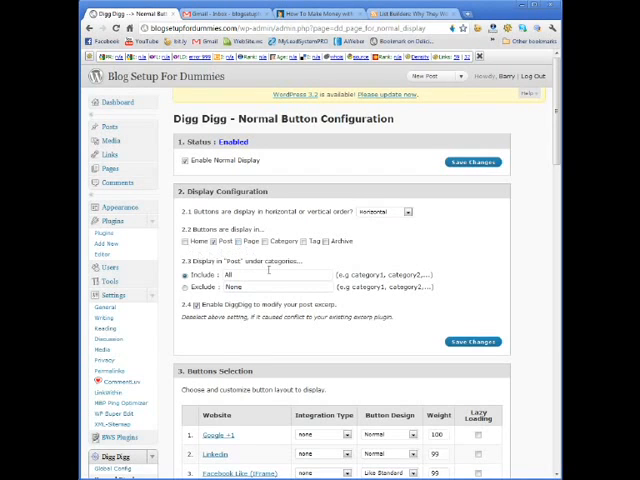
mouse_move(290, 316)
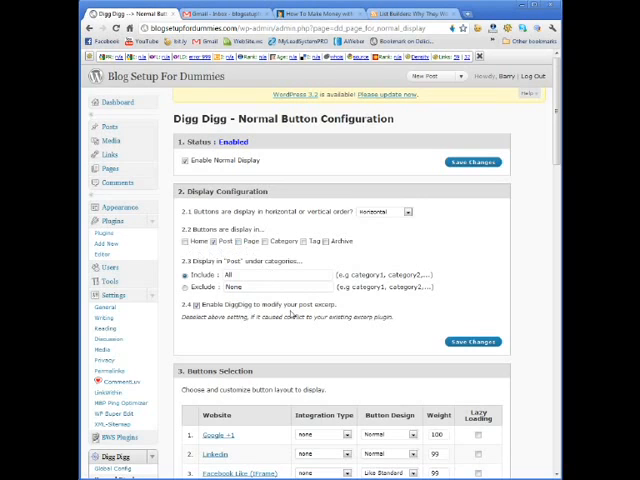
mouse_move(284, 318)
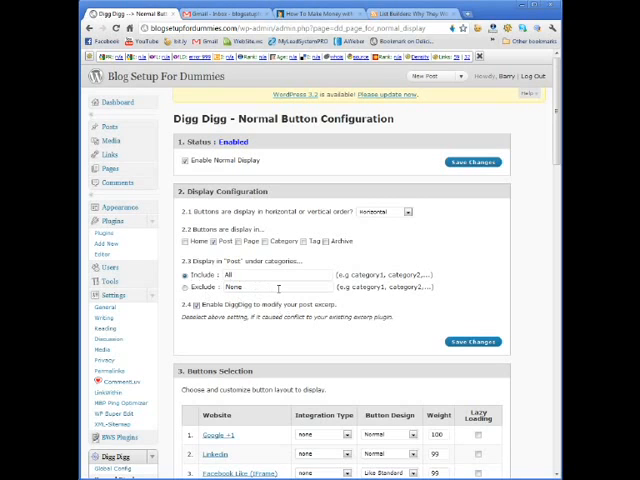
mouse_move(310, 332)
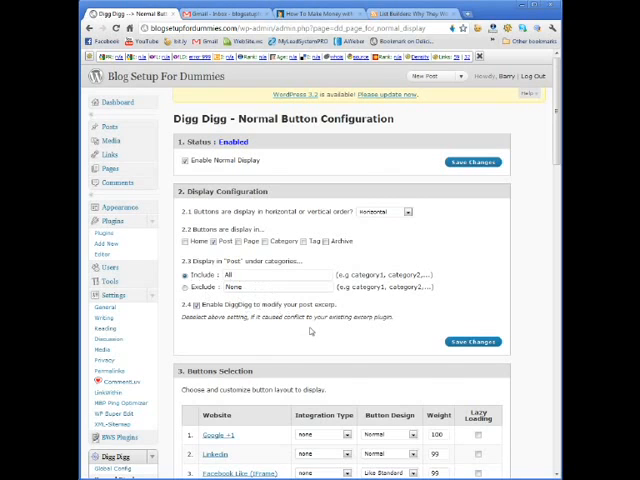
scroll(down, 3)
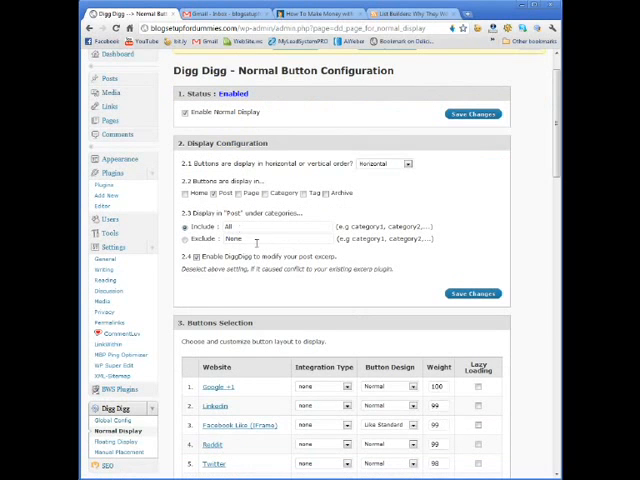
scroll(down, 3)
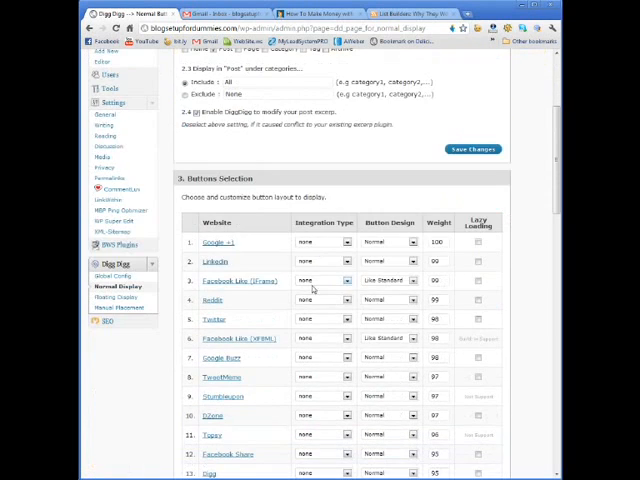
mouse_move(308, 290)
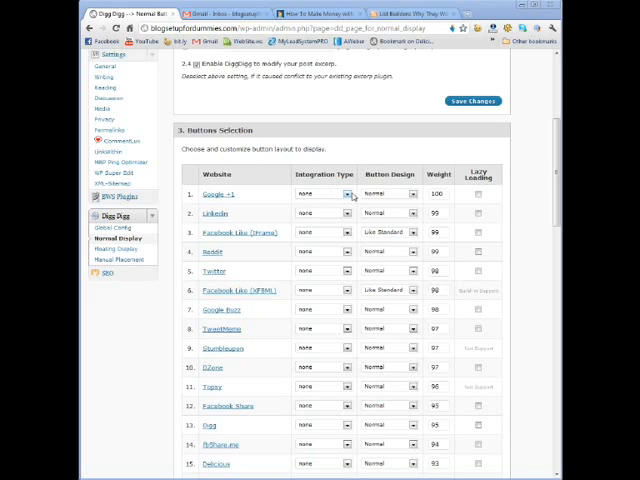
Set the Google +1 and LinkedIn buttons to appear after content.
click(348, 196)
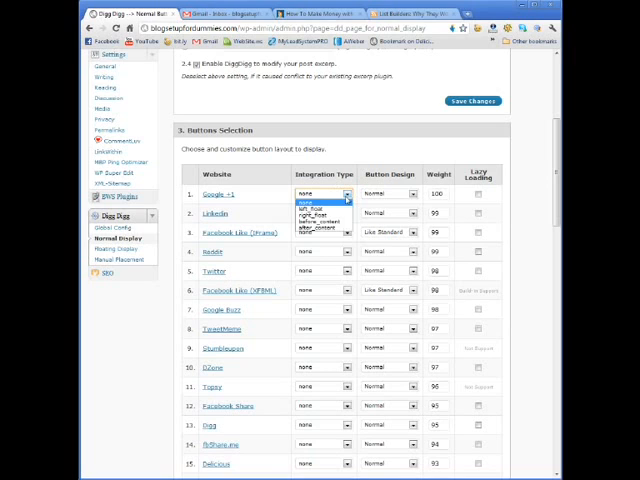
click(320, 232)
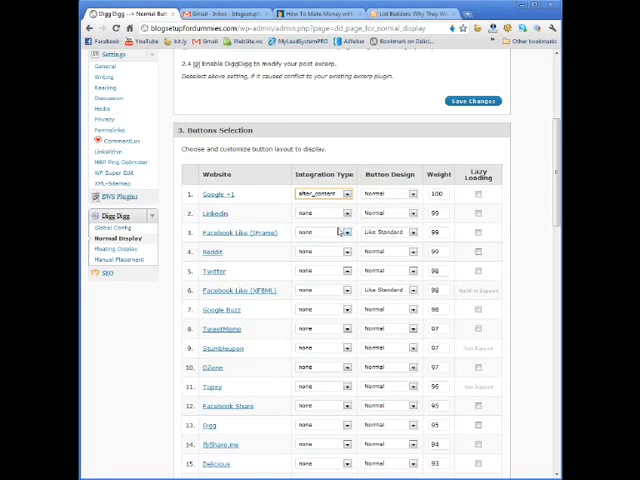
click(348, 216)
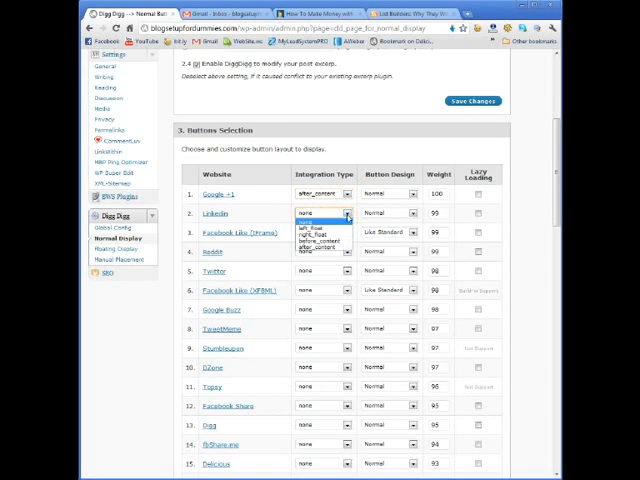
click(324, 256)
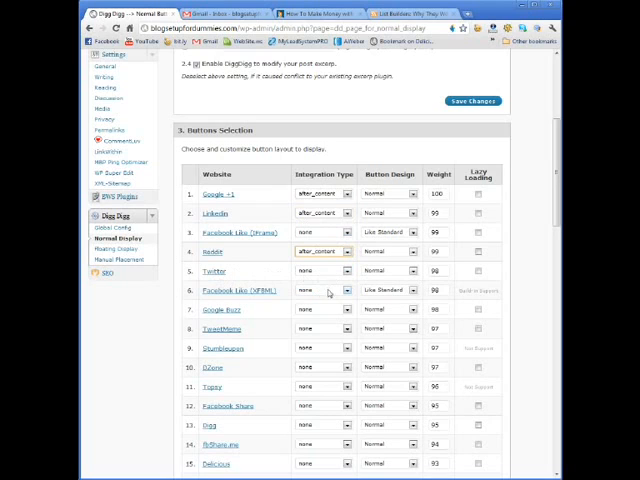
mouse_move(340, 292)
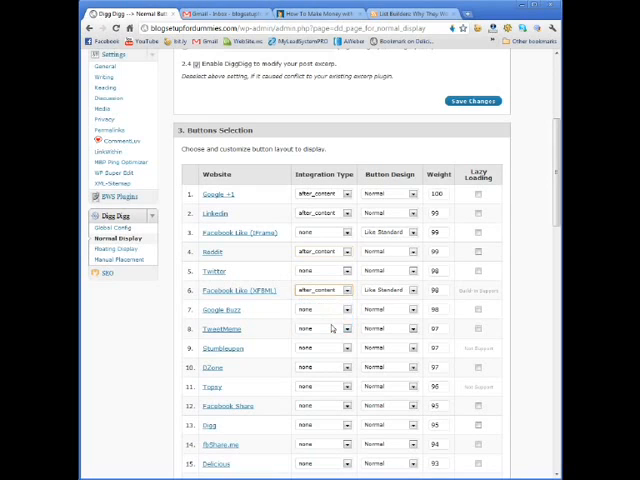
mouse_move(332, 328)
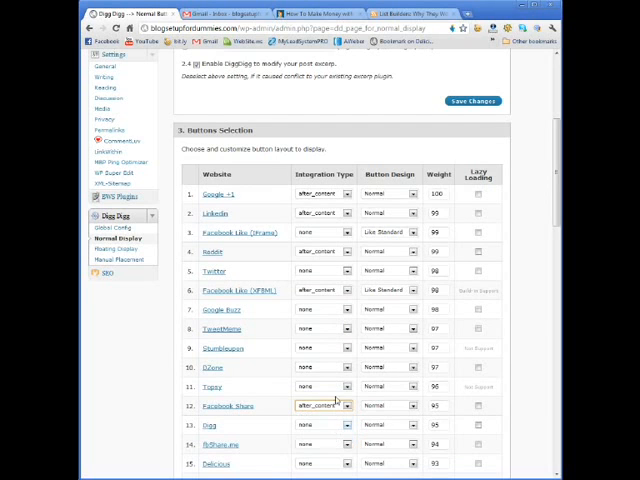
Set the Facebook Share and Digg buttons to appear after post content.
scroll(down, 3)
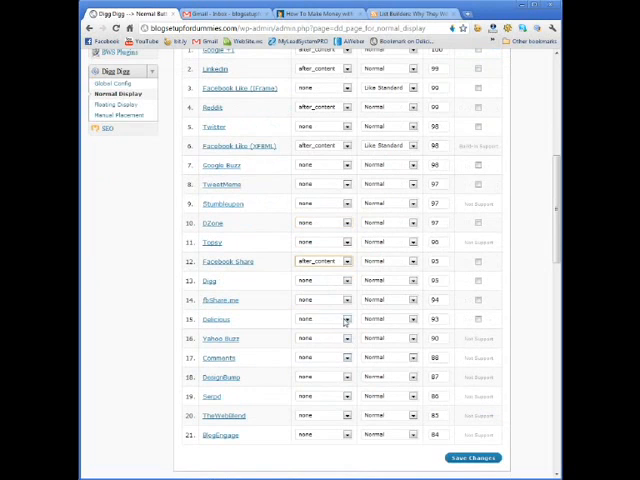
click(318, 320)
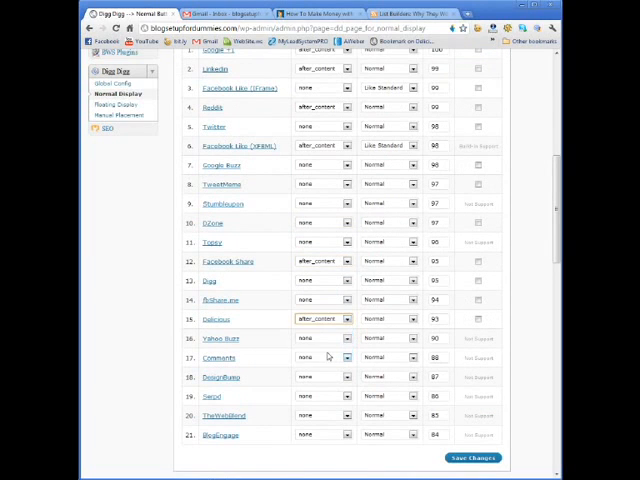
click(324, 280)
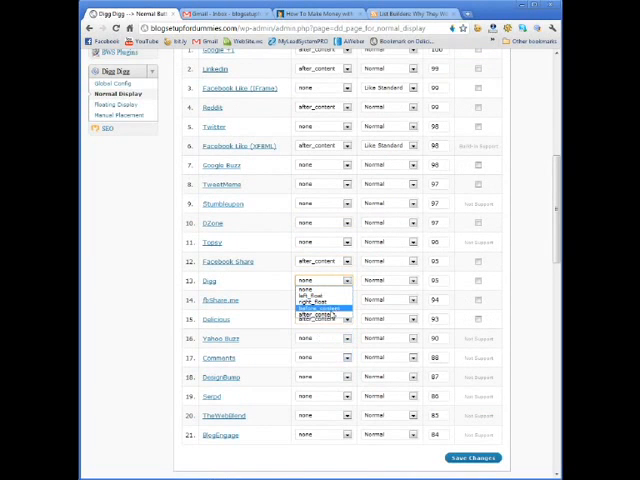
click(322, 312)
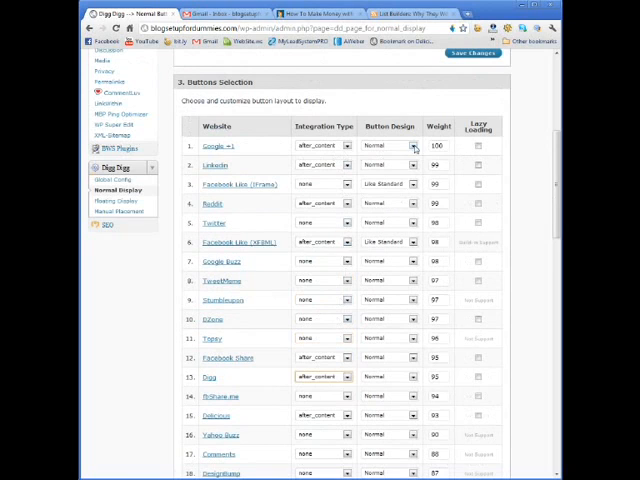
Switch Google +1, Reddit and the neighbouring buttons from Normal to Compact design.
click(386, 144)
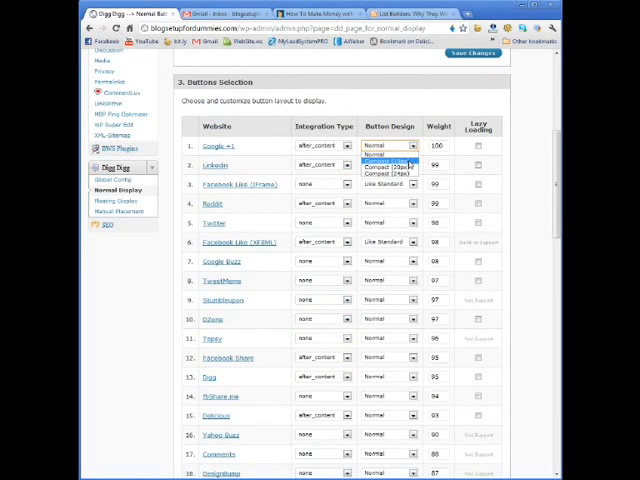
click(390, 156)
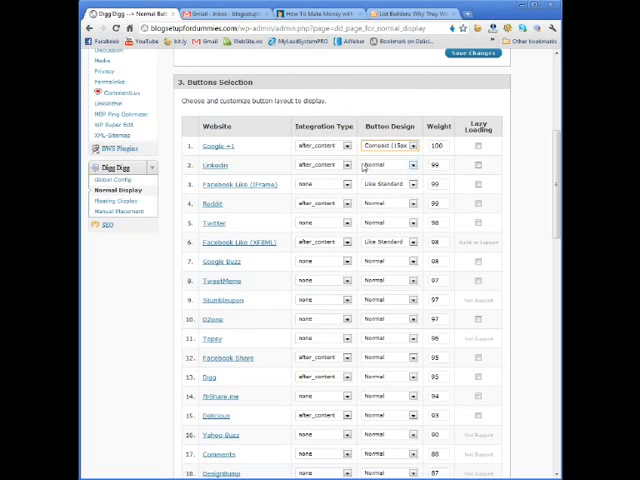
click(388, 164)
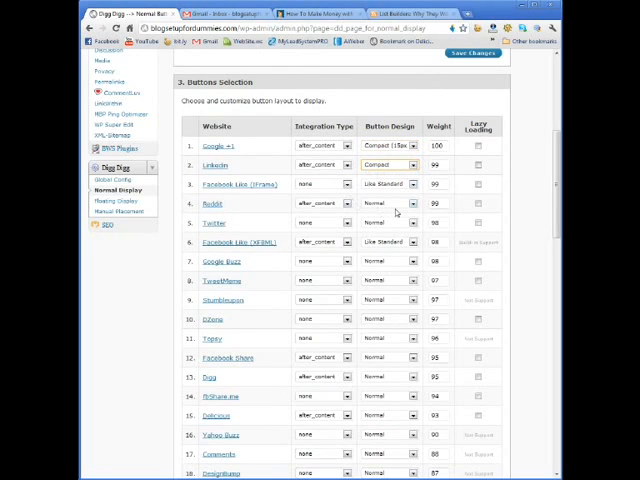
click(386, 204)
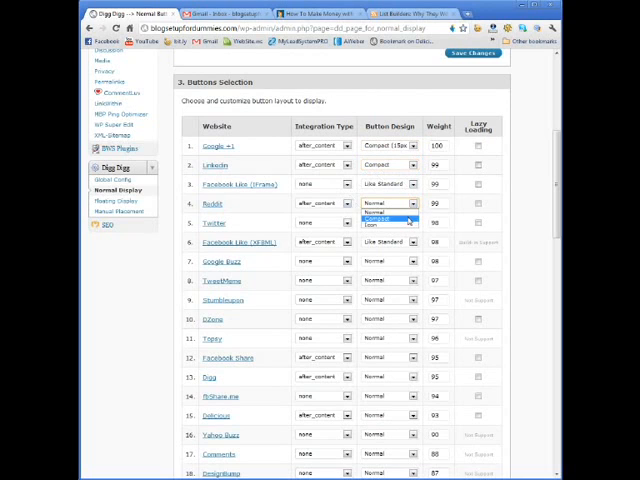
click(384, 216)
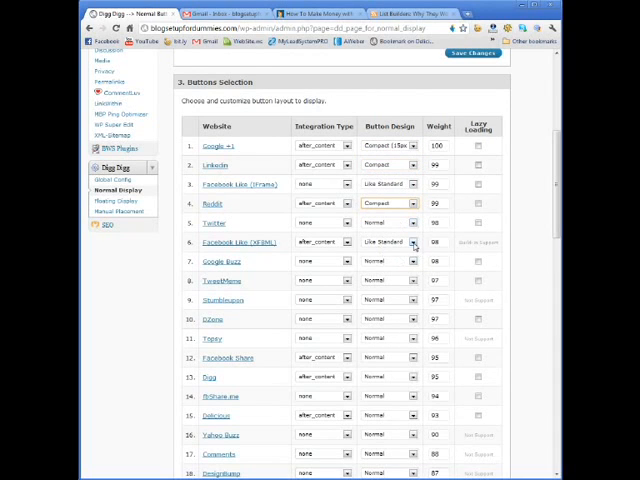
click(408, 242)
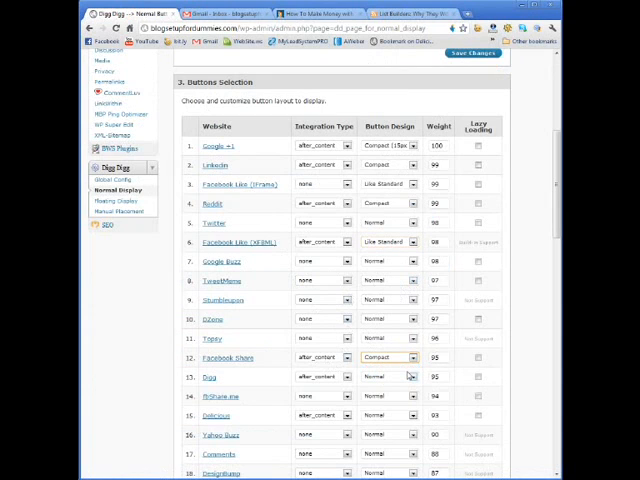
Give a lower button such as StumbleUpon the compact design as well.
click(384, 376)
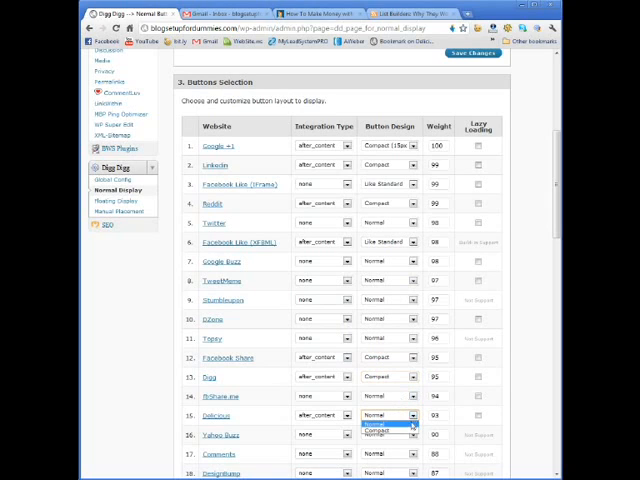
click(378, 428)
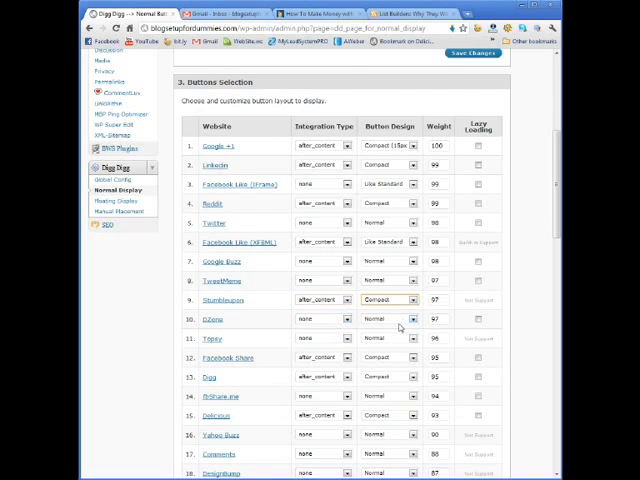
scroll(down, 3)
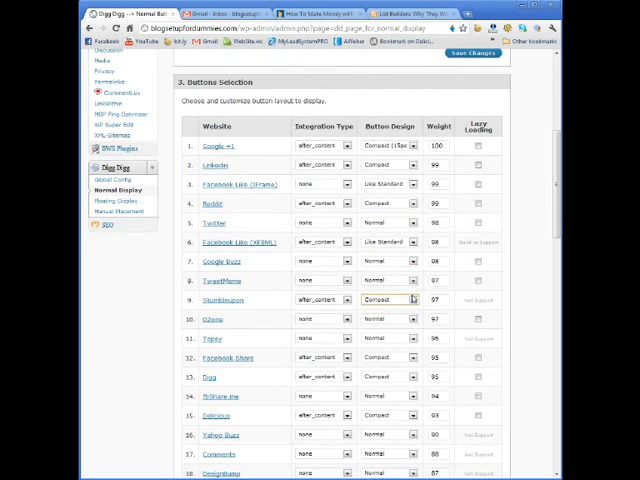
scroll(down, 3)
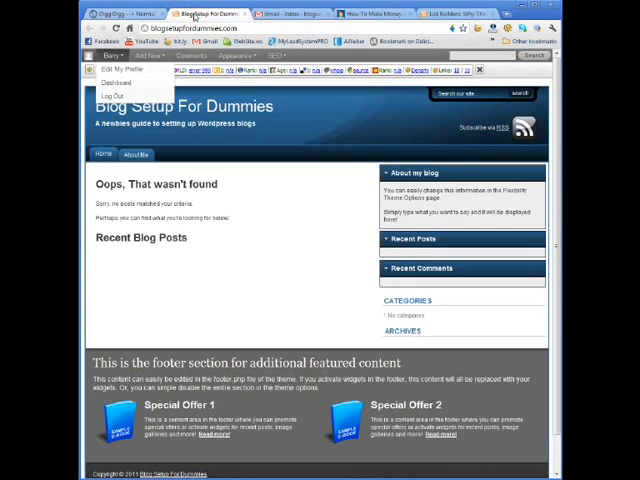
Return to the blog and review the List Builders post with its share buttons.
click(106, 56)
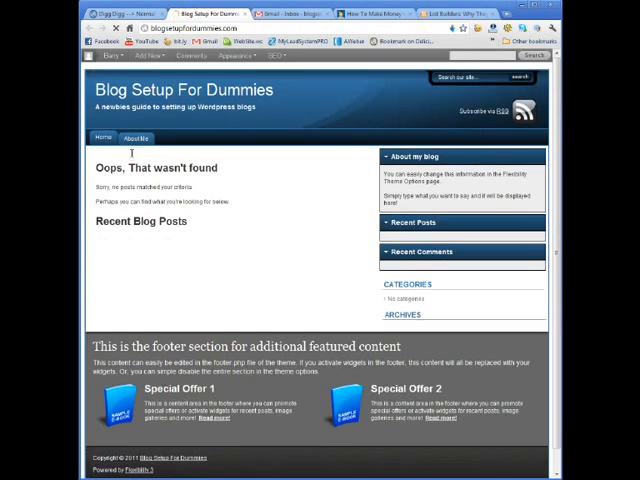
click(136, 136)
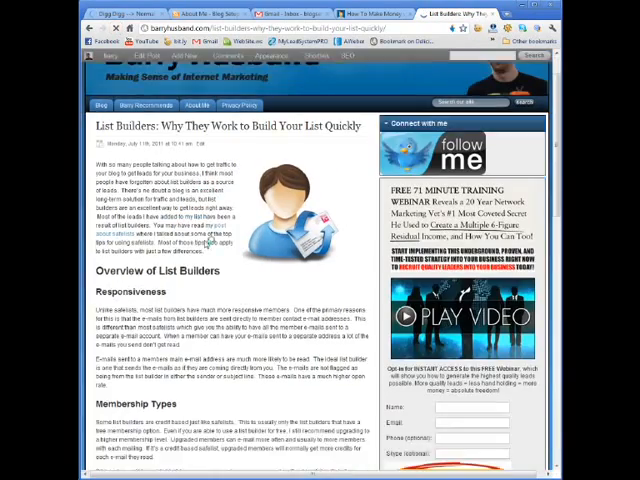
scroll(down, 3)
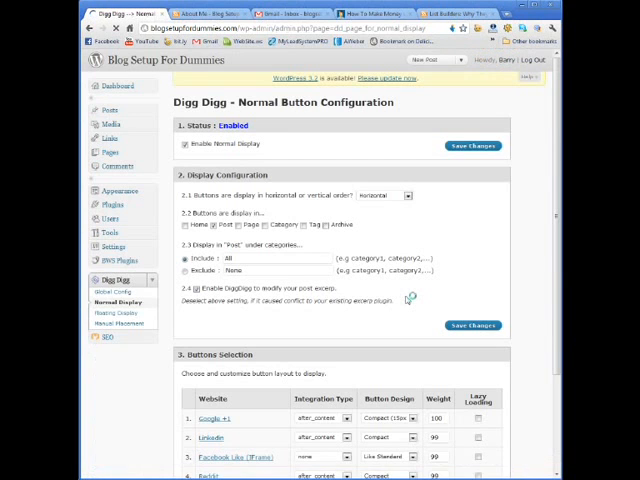
Set the Weight of each enabled share button, including Flickr, to 100.
scroll(down, 3)
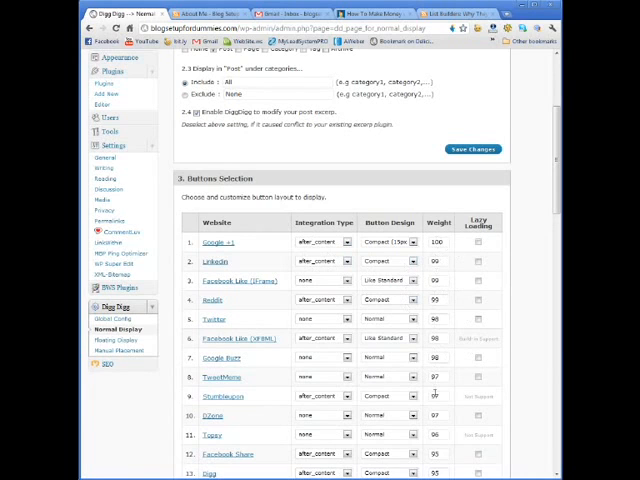
mouse_move(452, 250)
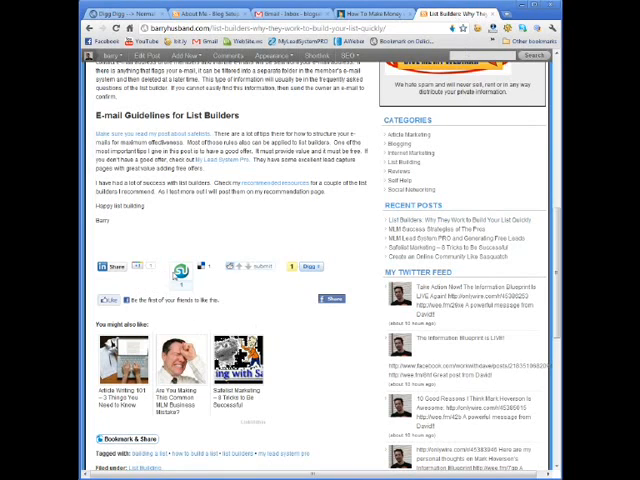
mouse_move(198, 316)
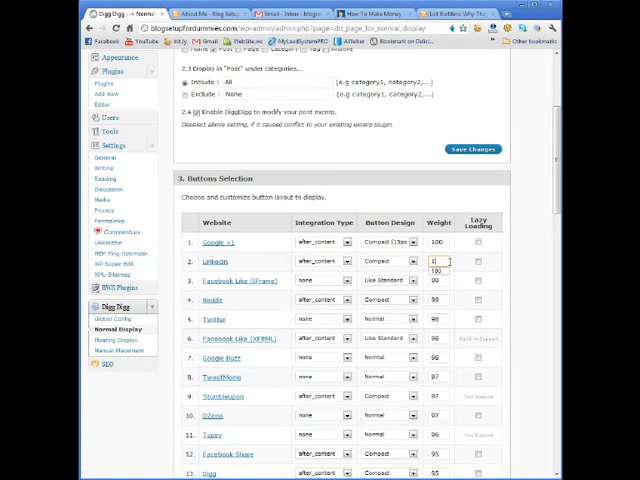
text(100)
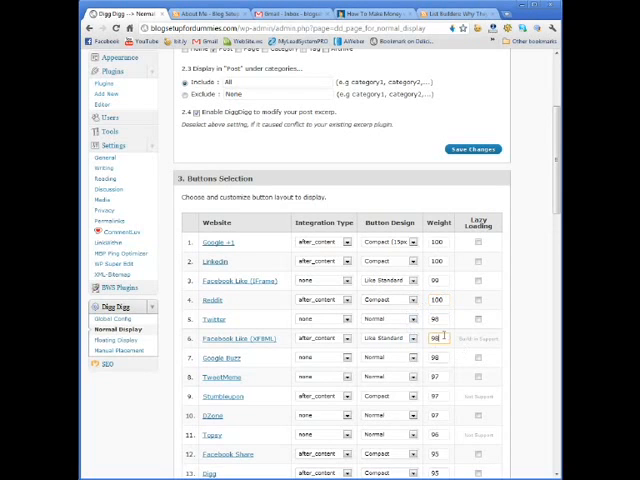
text(100)
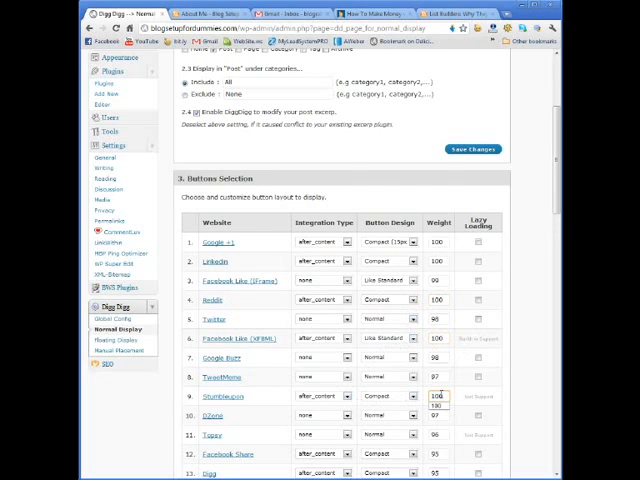
scroll(down, 3)
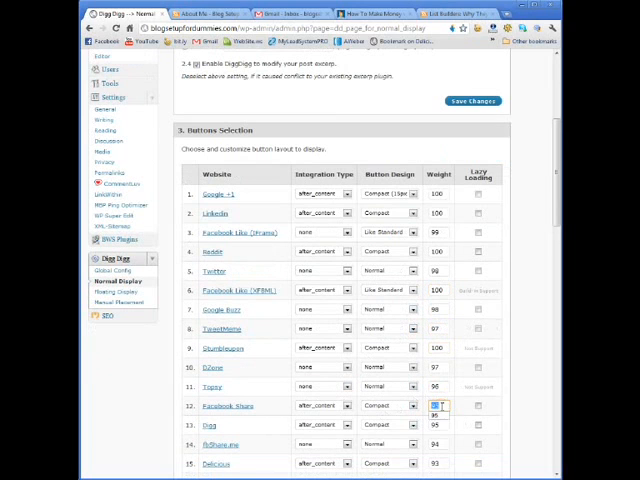
click(436, 428)
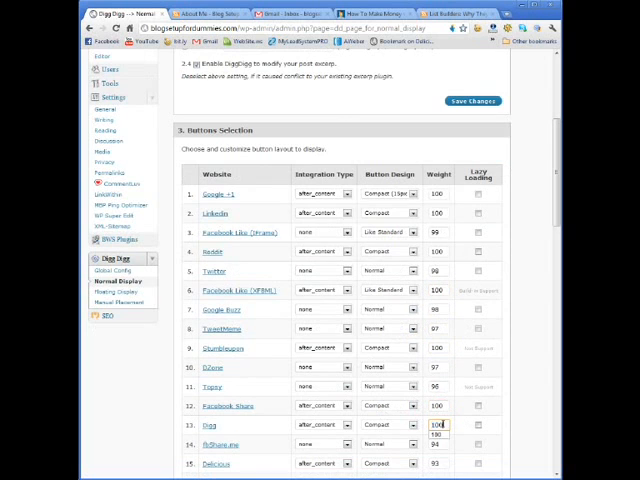
scroll(down, 3)
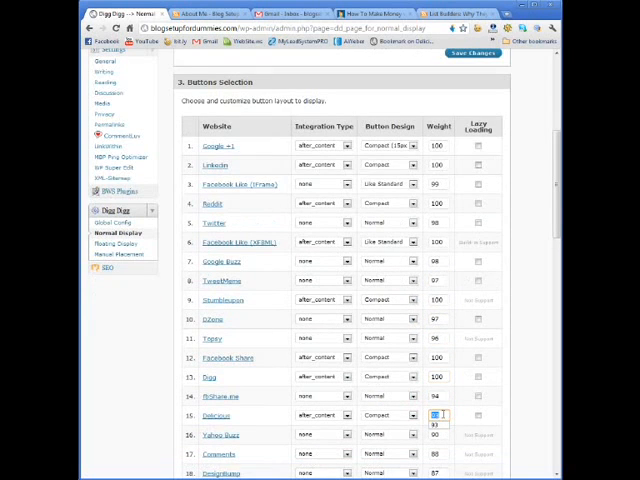
scroll(down, 3)
text(100)
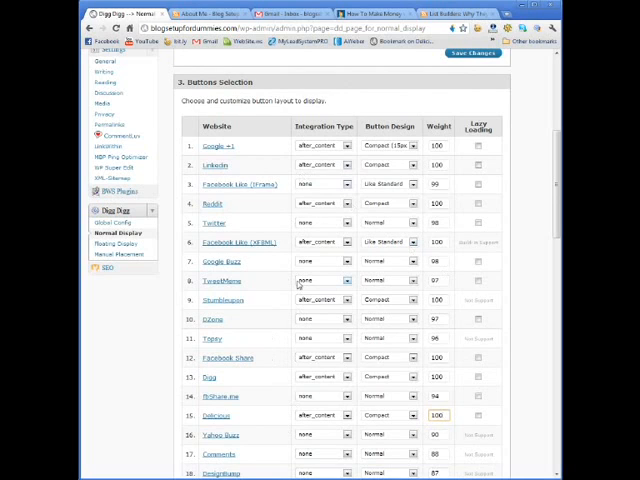
mouse_move(466, 224)
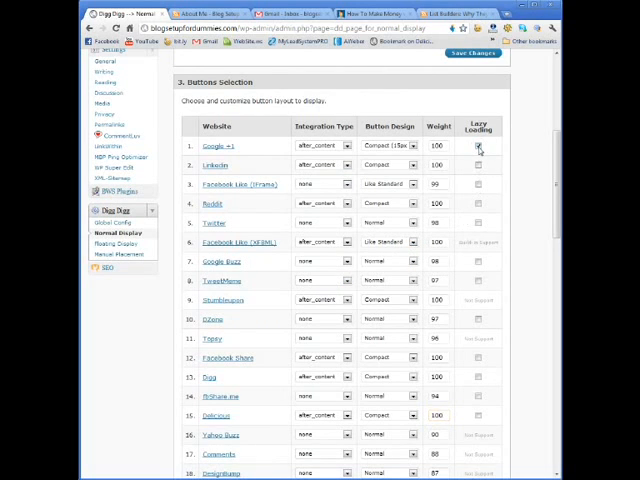
Turn on Lazy Loading for Google +1 and the active buttons, then save the settings.
click(478, 162)
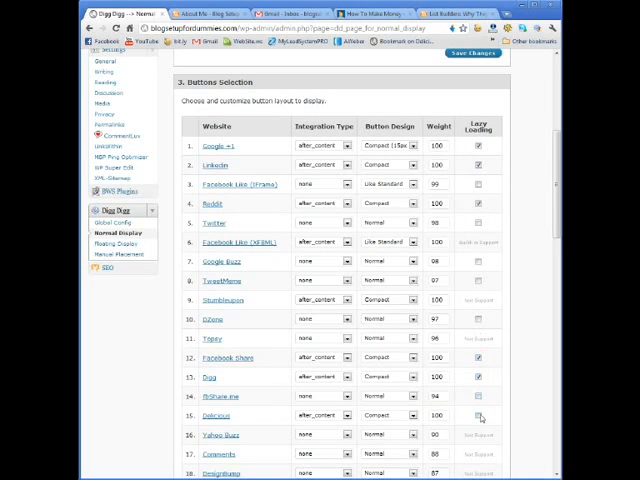
scroll(down, 3)
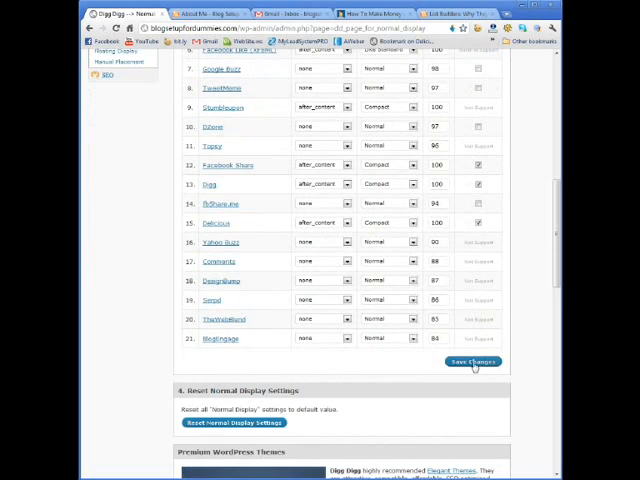
click(472, 362)
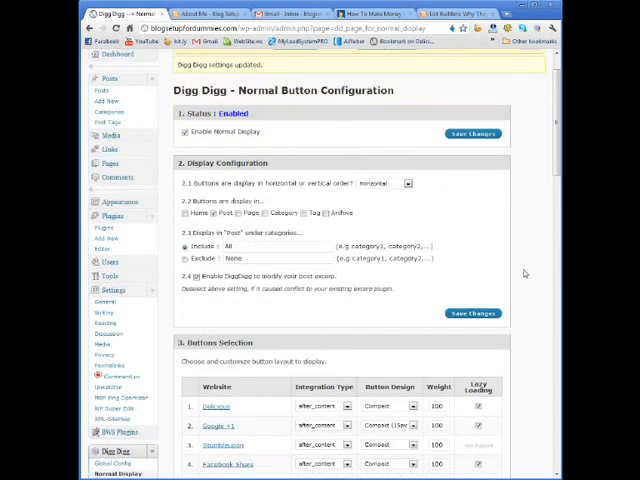
scroll(down, 3)
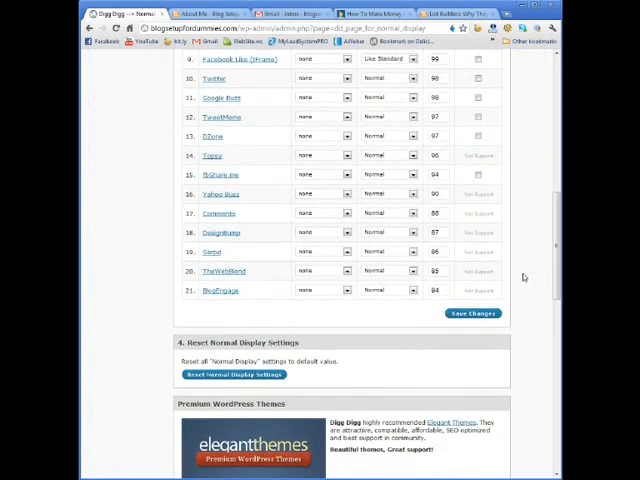
scroll(down, 3)
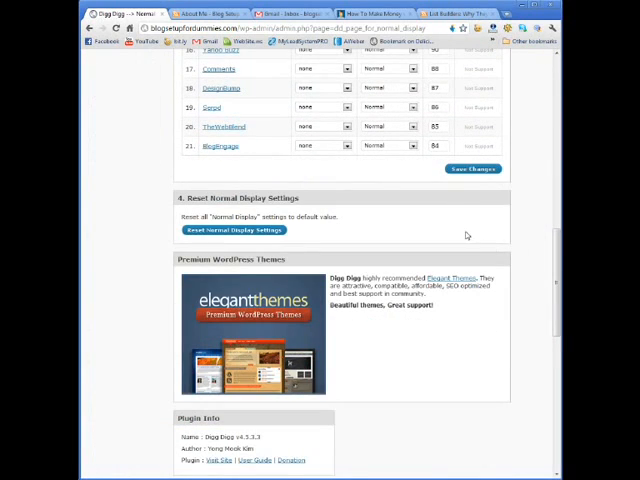
scroll(down, 3)
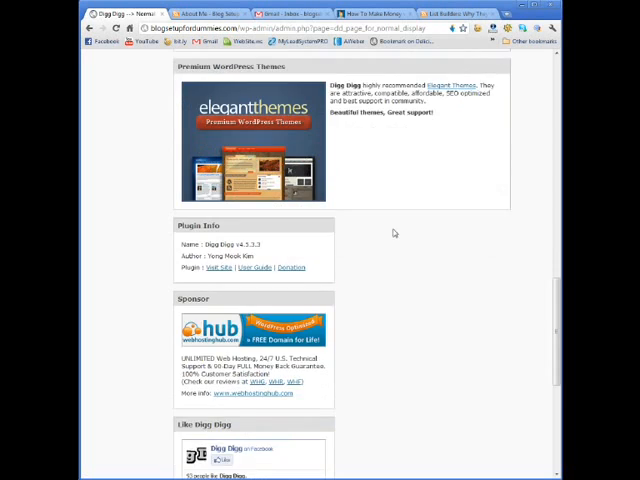
scroll(down, 3)
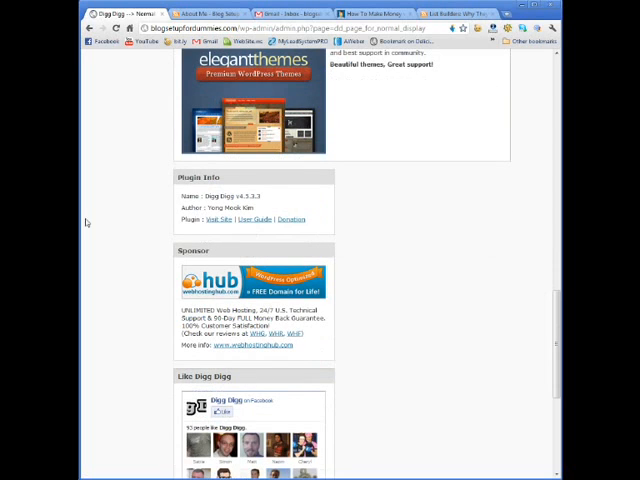
scroll(down, 3)
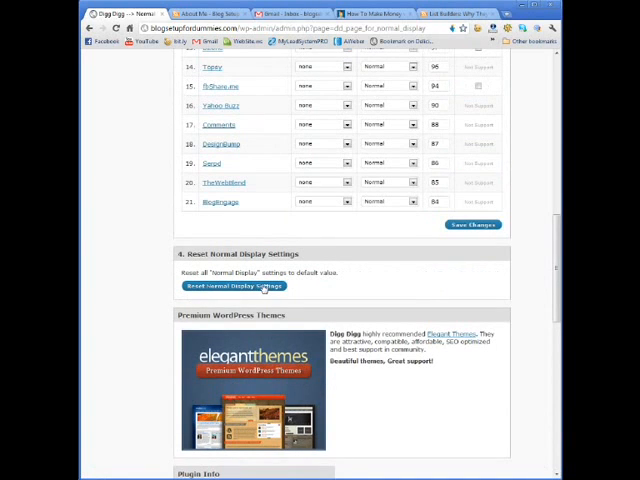
scroll(up, 3)
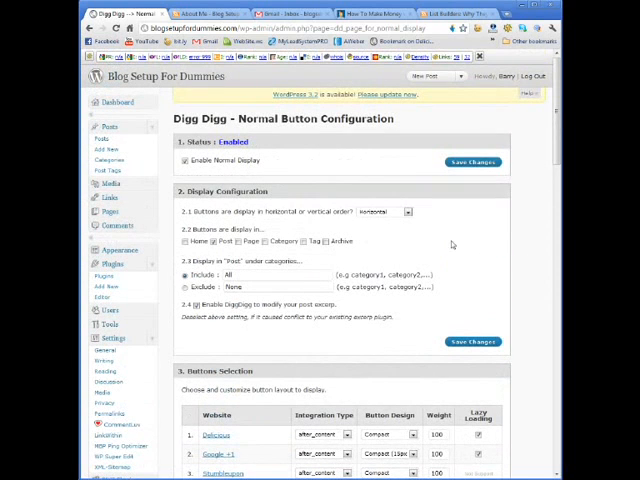
mouse_move(410, 186)
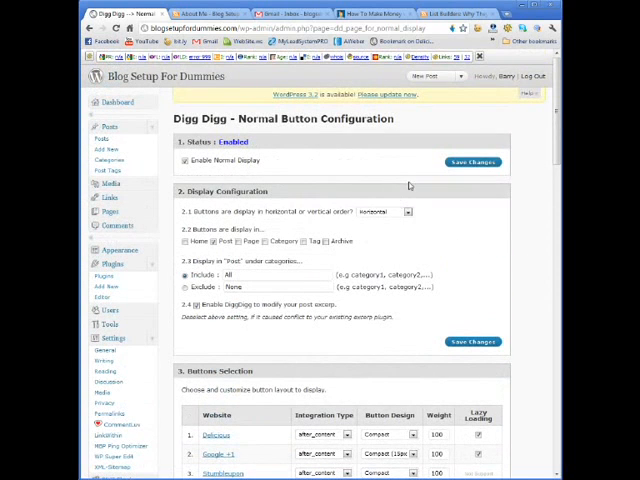
Set Display Configuration to Horizontal and review the button list.
click(384, 212)
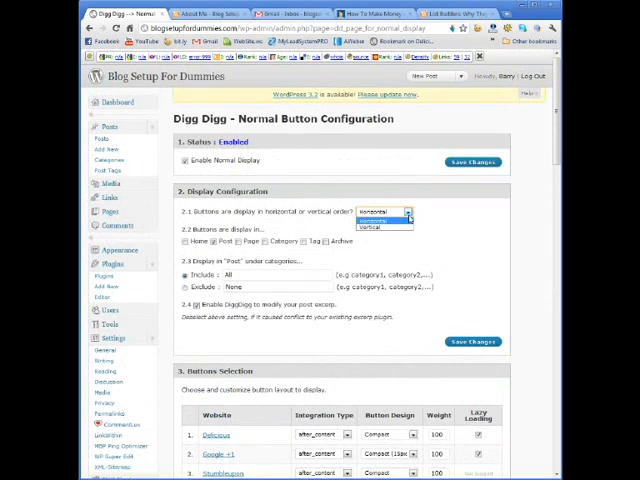
click(384, 212)
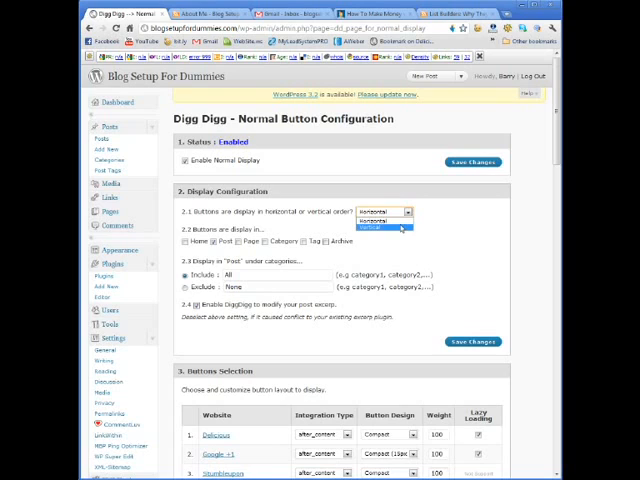
click(384, 218)
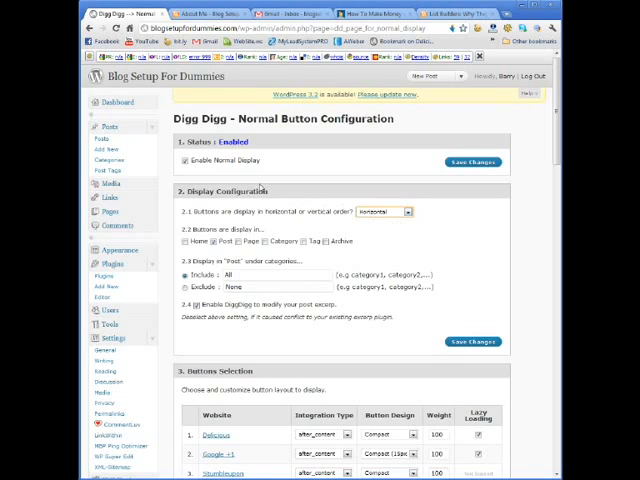
scroll(down, 3)
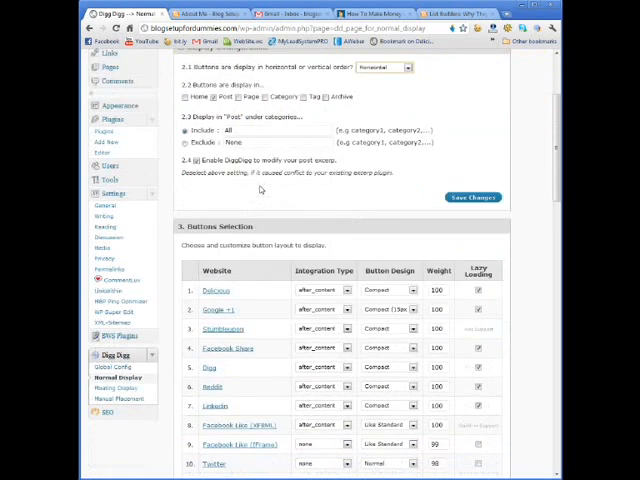
scroll(down, 3)
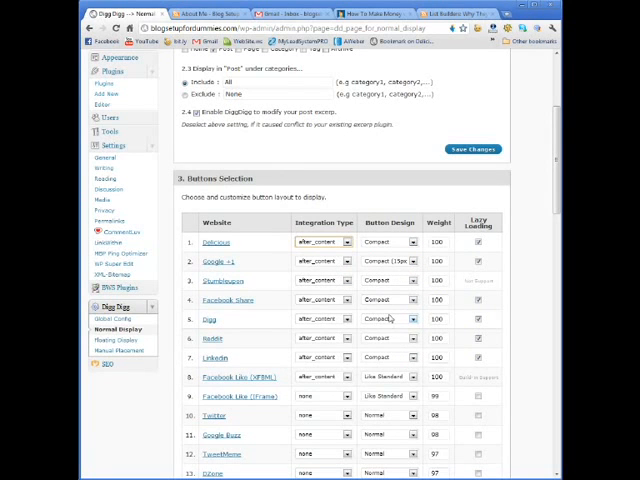
scroll(down, 3)
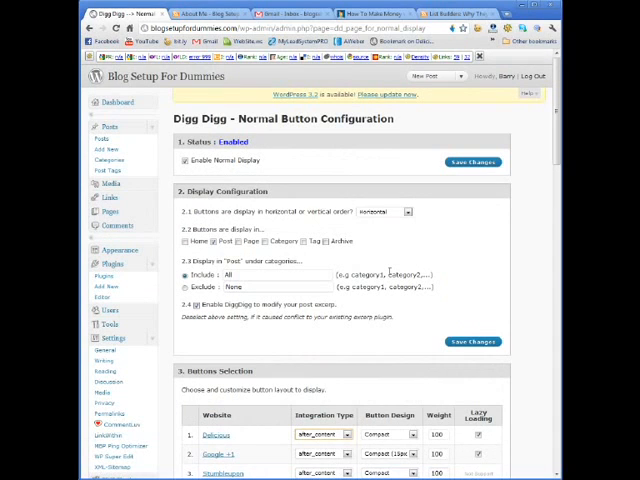
mouse_move(534, 264)
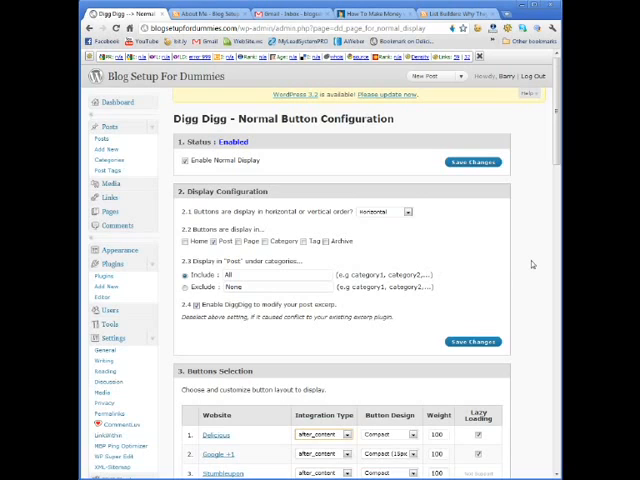